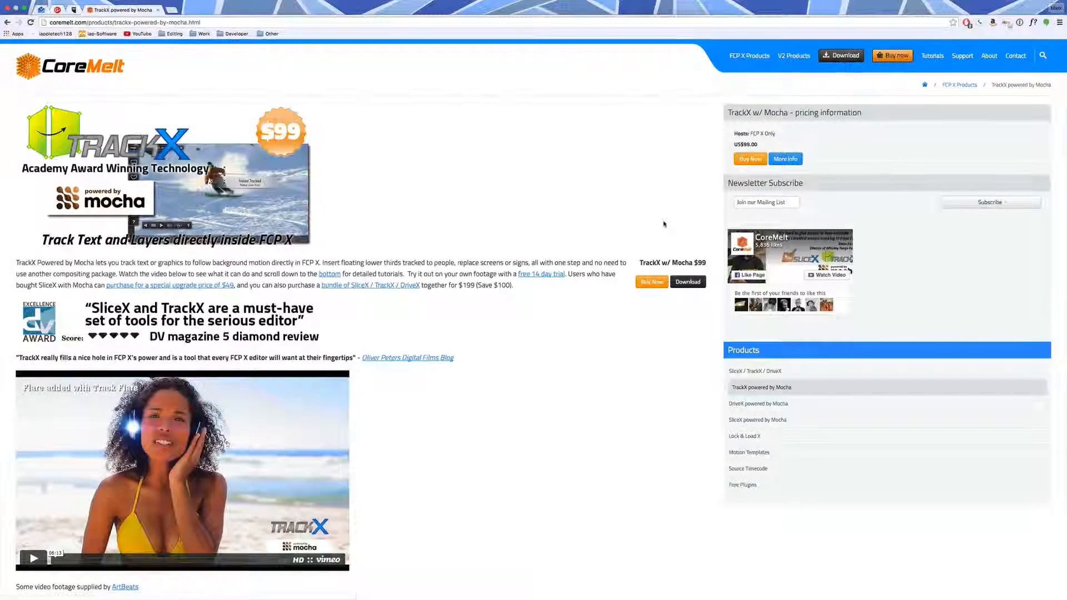
Browse down and back up the TrackX powered by Mocha product page.
{"action": "scroll", "scroll_direction": "down", "scroll_amount": 3}
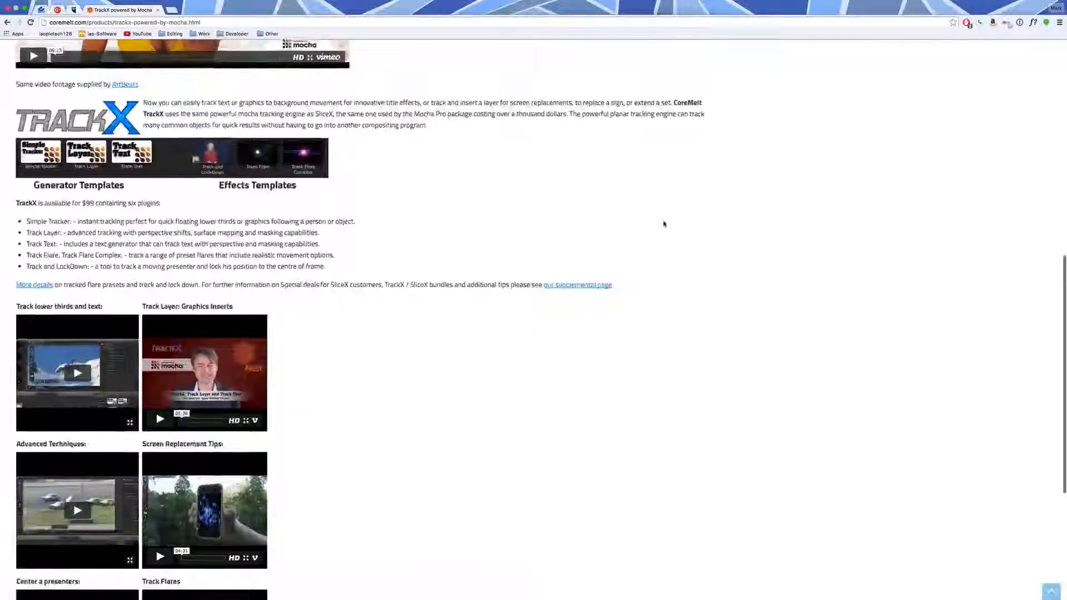
{"action": "scroll", "scroll_direction": "down", "scroll_amount": 3}
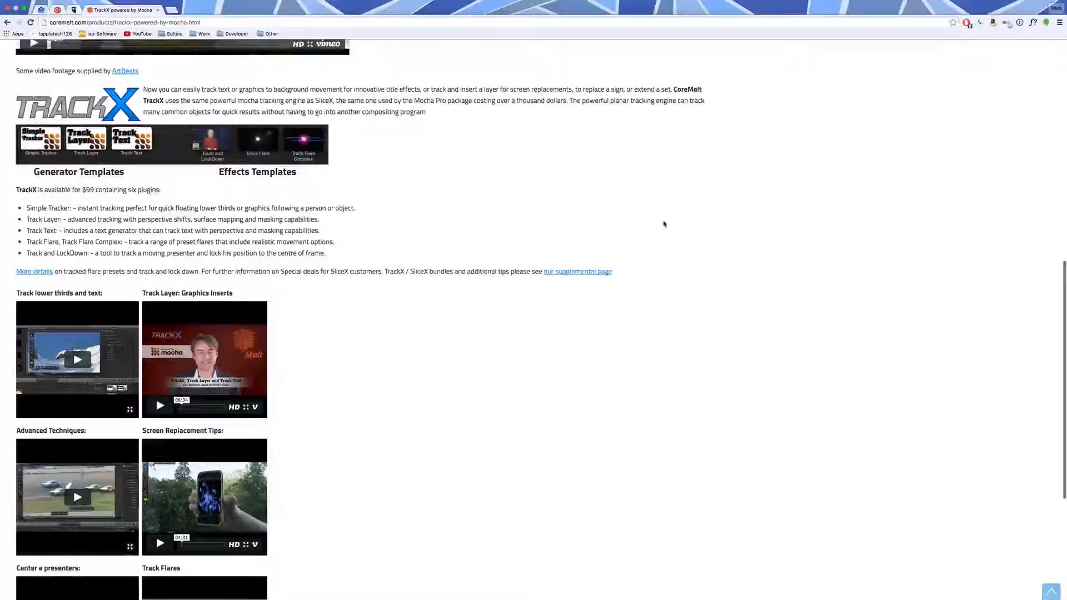
{"action": "scroll", "scroll_direction": "down", "scroll_amount": 3}
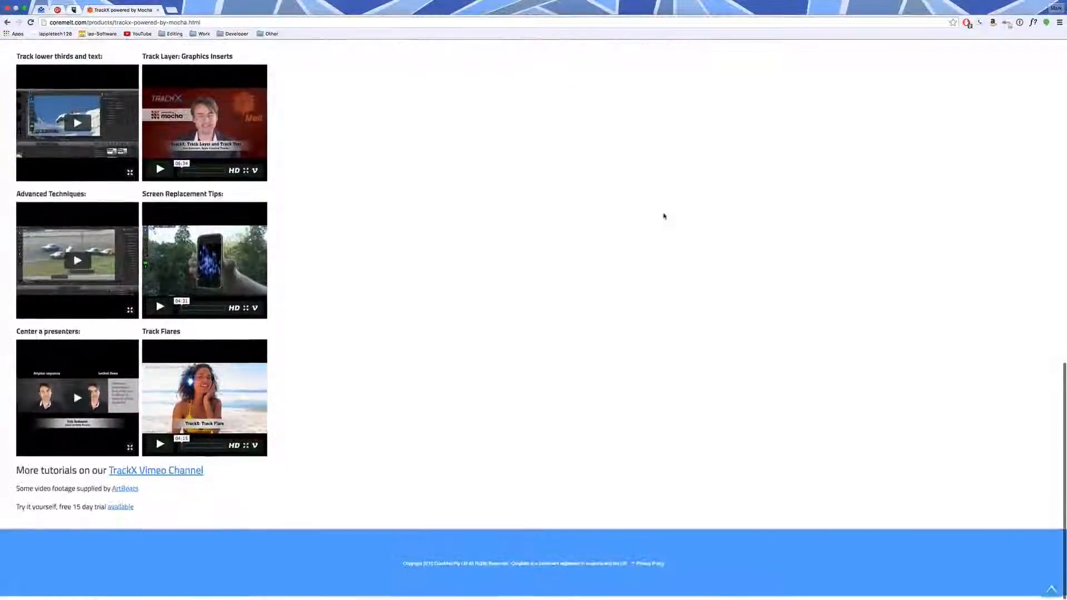
{"action": "scroll", "scroll_direction": "up", "scroll_amount": 3}
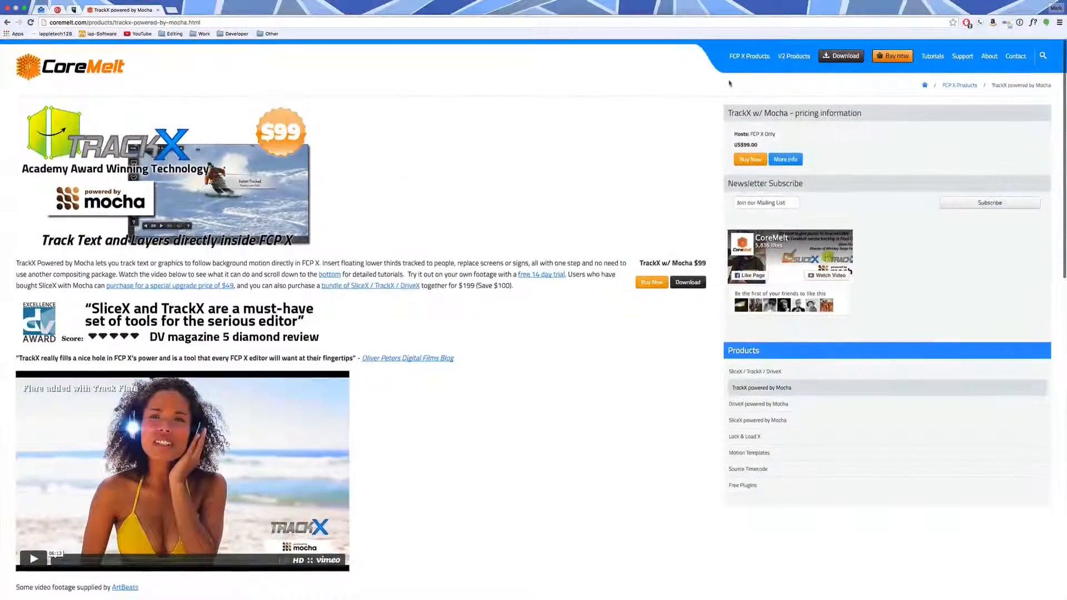
Go to the SliceX / TrackX / DriveX bundle page via FCP X Products and browse it.
{"action": "left_click", "coordinate": [749, 56]}
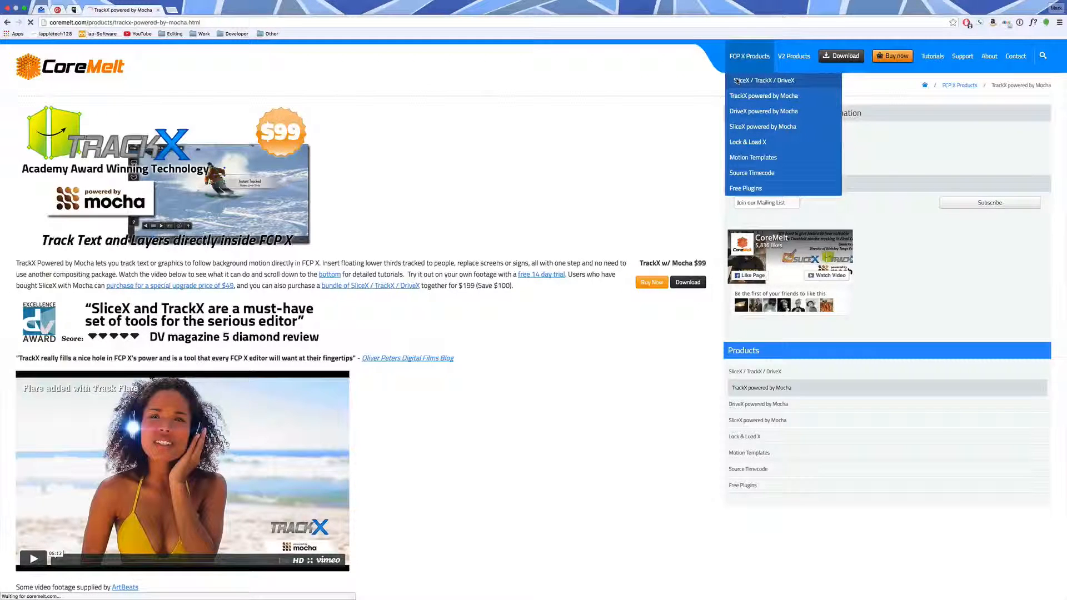
{"action": "left_click", "coordinate": [755, 80]}
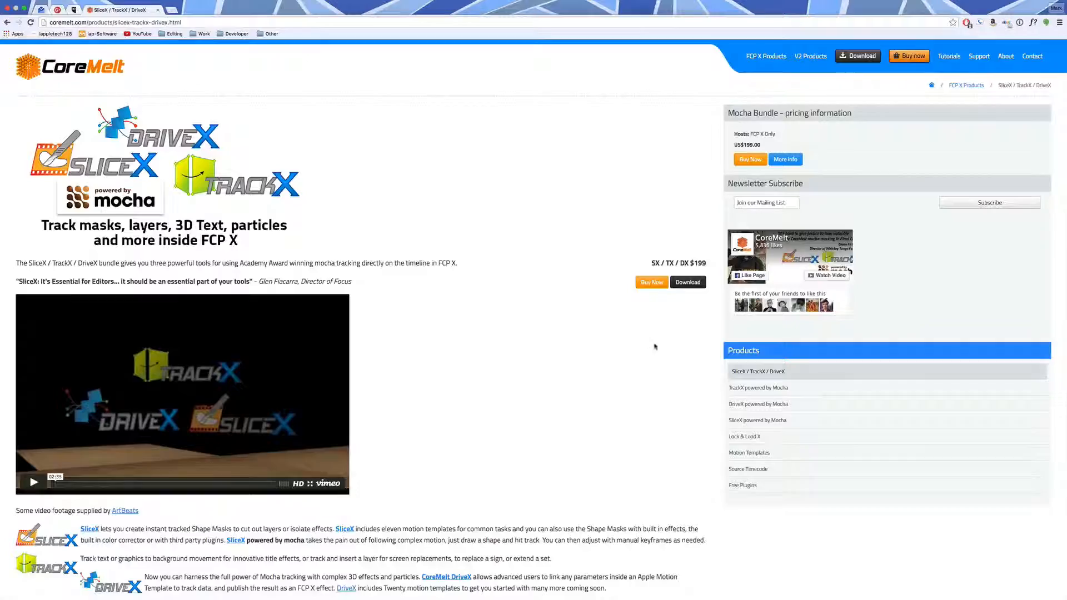
{"action": "scroll", "scroll_direction": "down", "scroll_amount": 3}
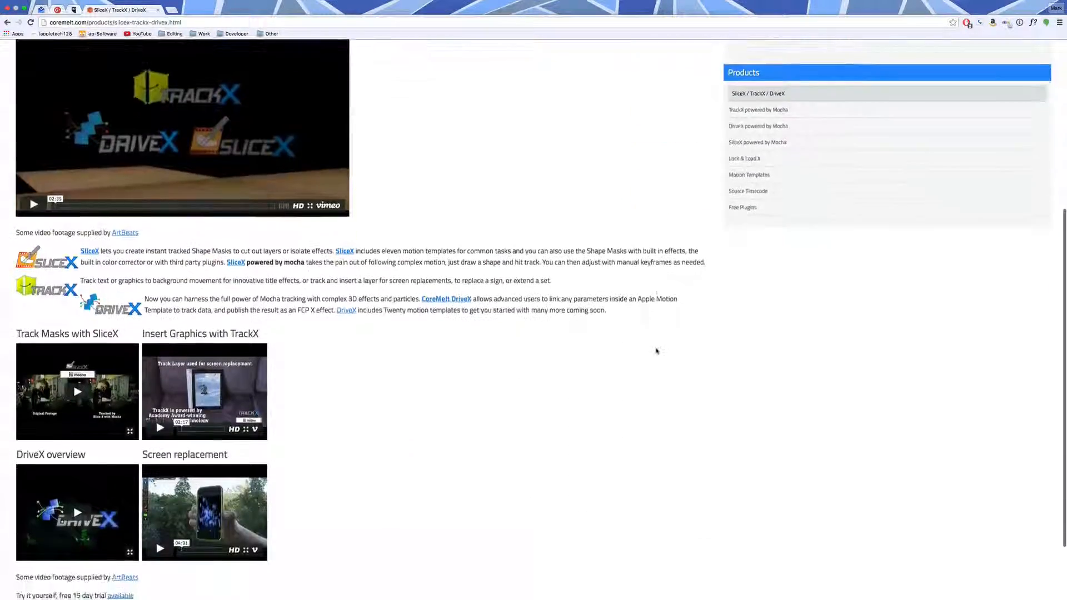
{"action": "scroll", "scroll_direction": "down", "scroll_amount": 3}
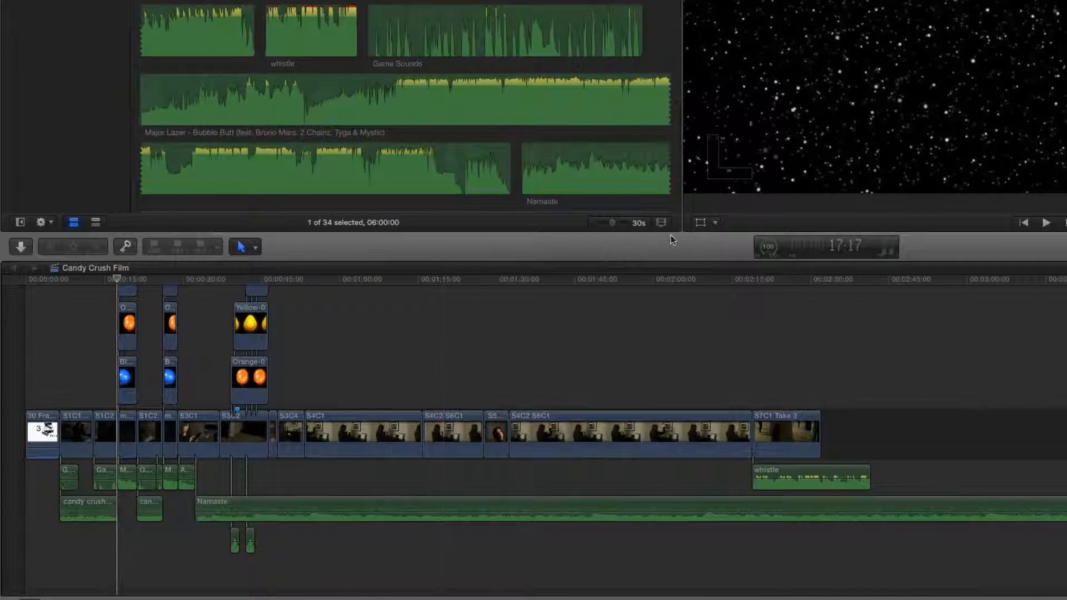
Quit Final Cut Pro so the Candy Crush Film project gives way to the desktop.
{"action": "left_click", "coordinate": [127, 378]}
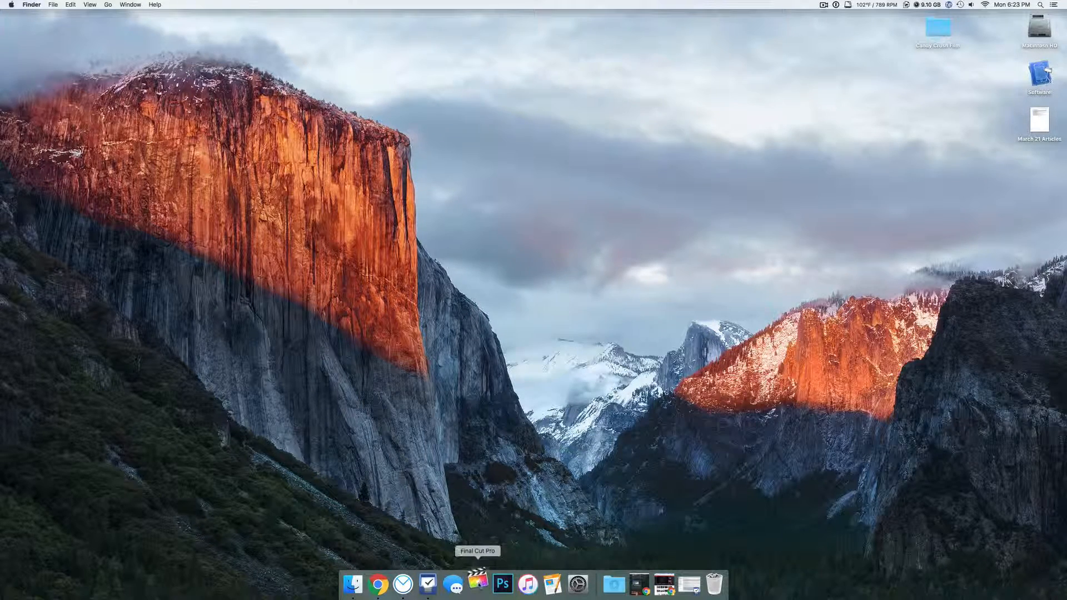
Launch Final Cut Pro from the Dock to reopen the Test project with drone footage and Title.
{"action": "left_click", "coordinate": [478, 582]}
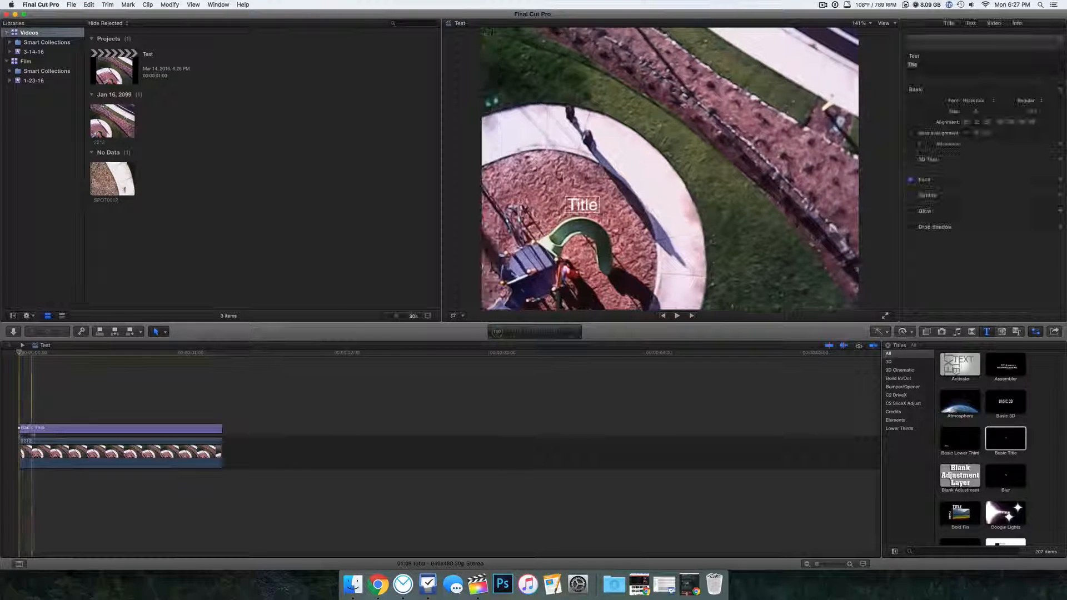
Add the C2 TrackX Simple Tracker above the drone clip and pick its rectangle shape tool.
{"action": "left_click", "coordinate": [120, 429]}
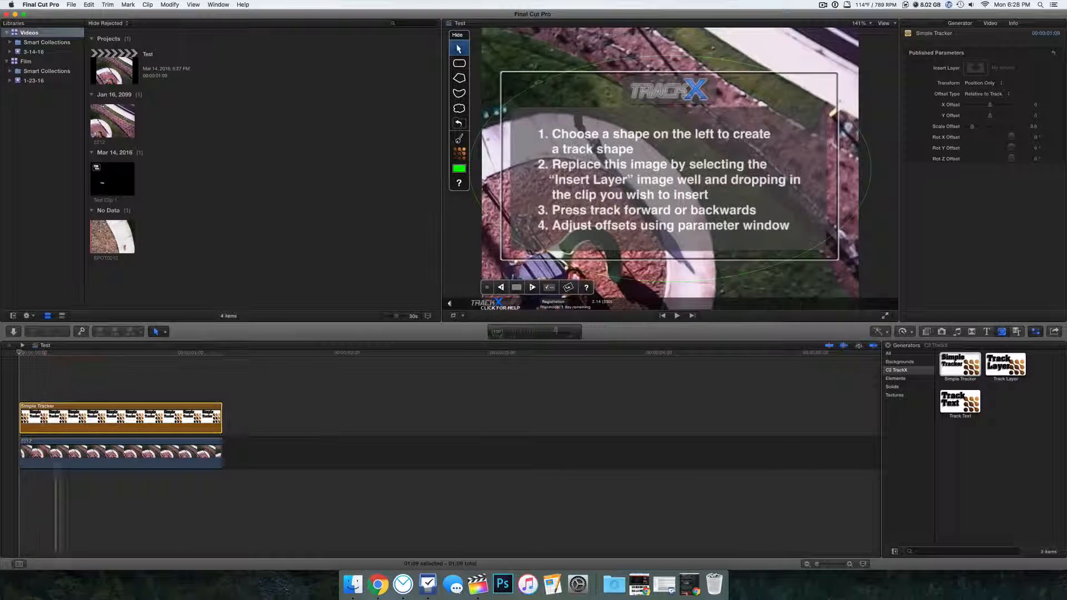
{"action": "left_click", "coordinate": [459, 64]}
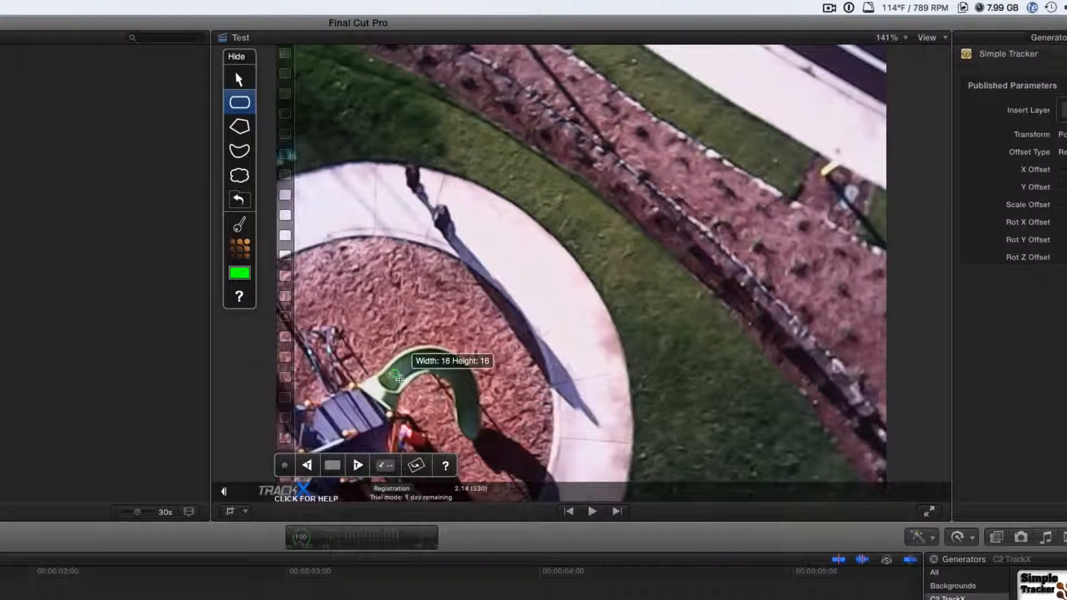
Draw the tracking box around the green slide in the drone footage.
{"action": "left_click", "coordinate": [240, 79]}
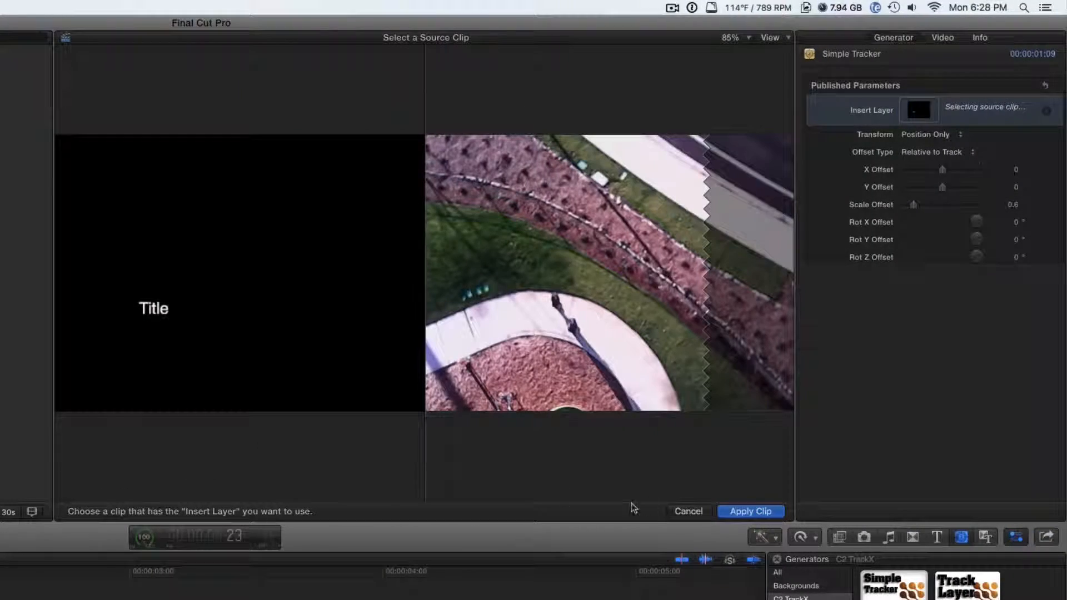
Apply the Title clip as the layer Simple Tracker inserts and follows.
{"action": "left_click", "coordinate": [752, 512]}
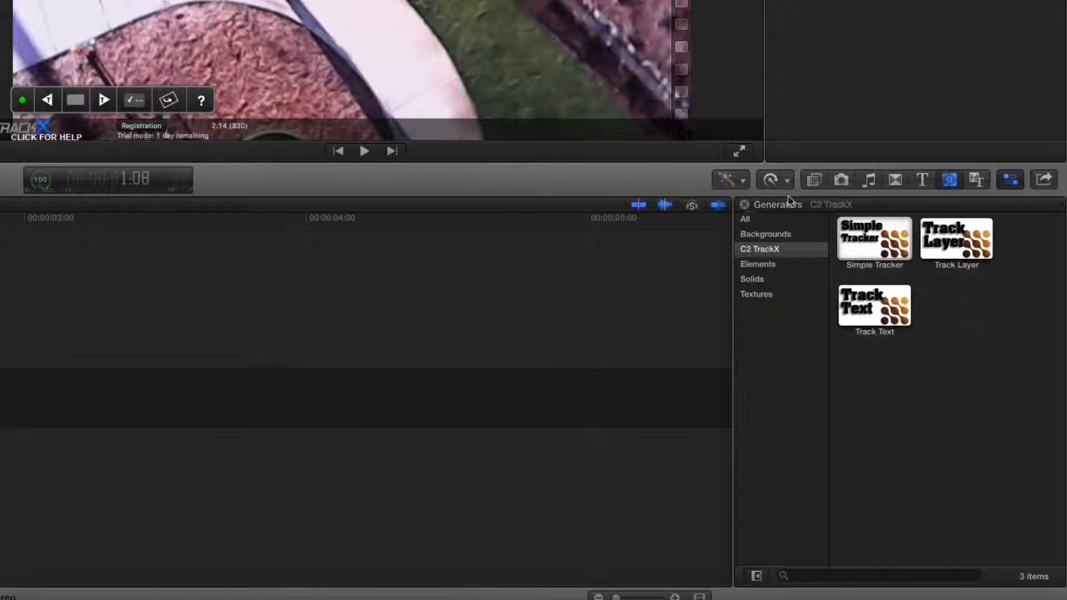
Browse the C2 TrackX, DriveX, SliceX and SliceX Extras effect categories.
{"action": "left_click", "coordinate": [814, 180]}
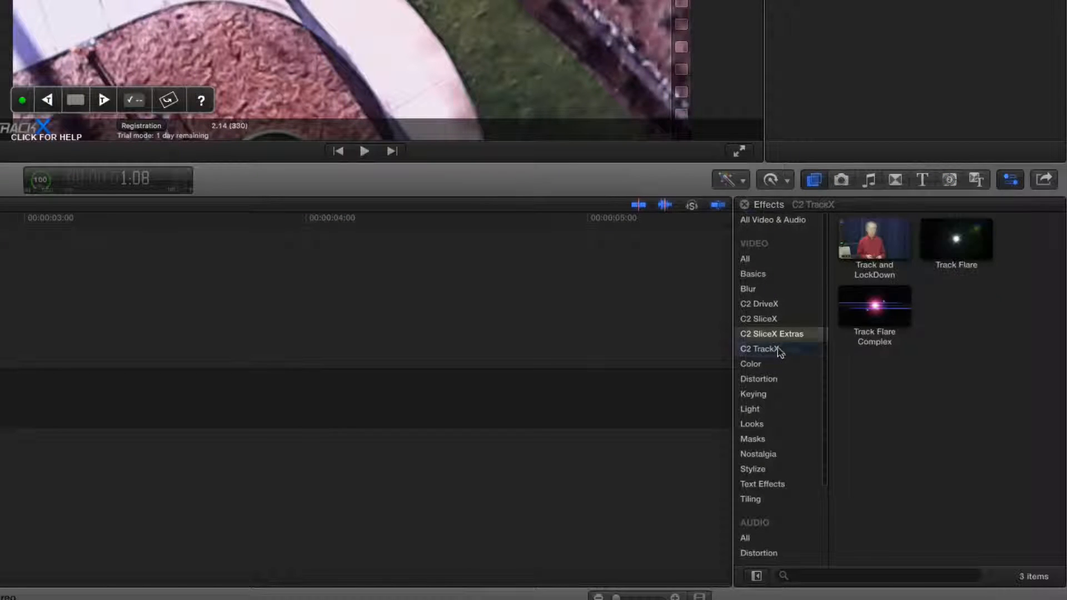
{"action": "left_click", "coordinate": [759, 303]}
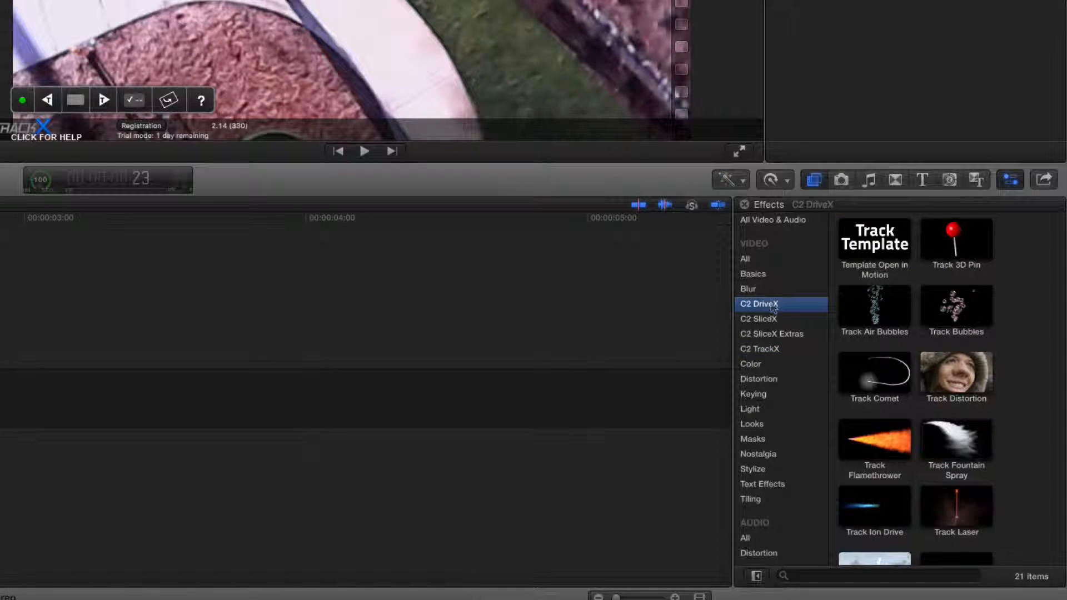
{"action": "left_click", "coordinate": [760, 320]}
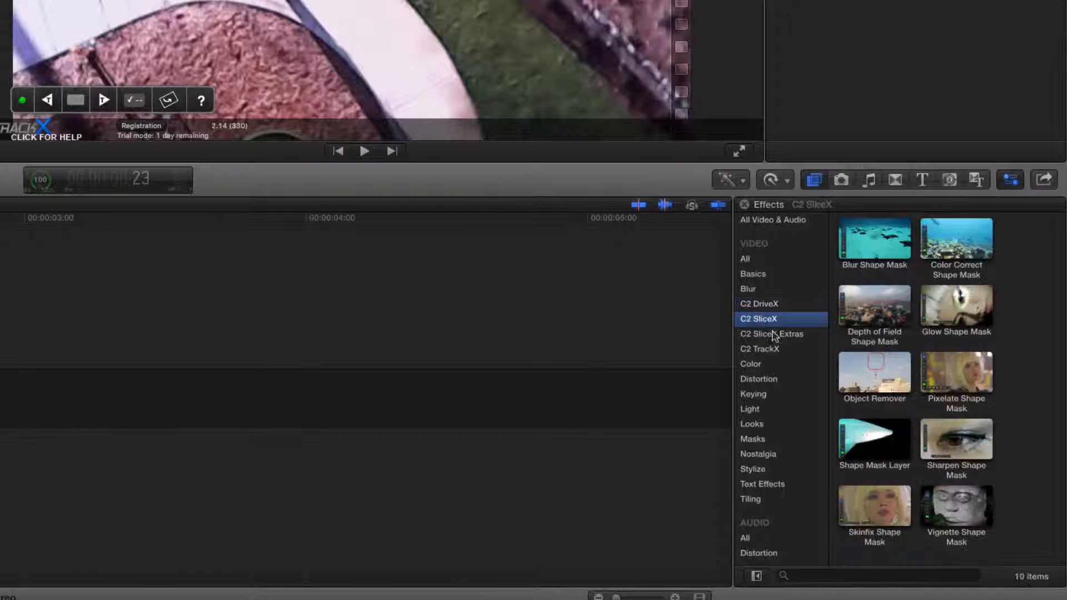
{"action": "left_click", "coordinate": [771, 333]}
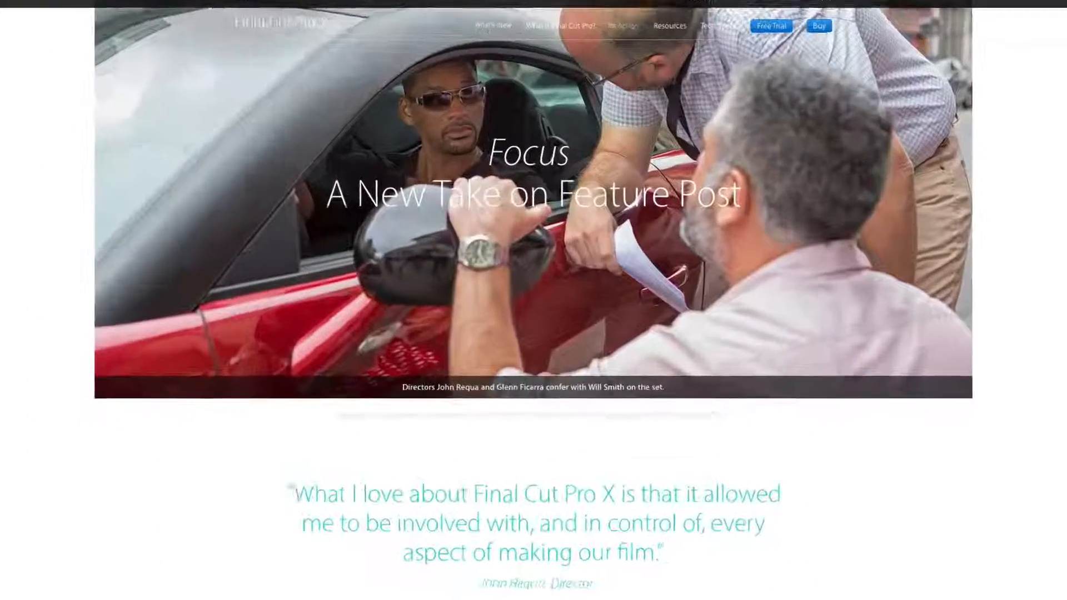
Read down the Focus case-study article to the SliceX racetrack-effect showcase.
{"action": "scroll", "scroll_direction": "down", "scroll_amount": 3}
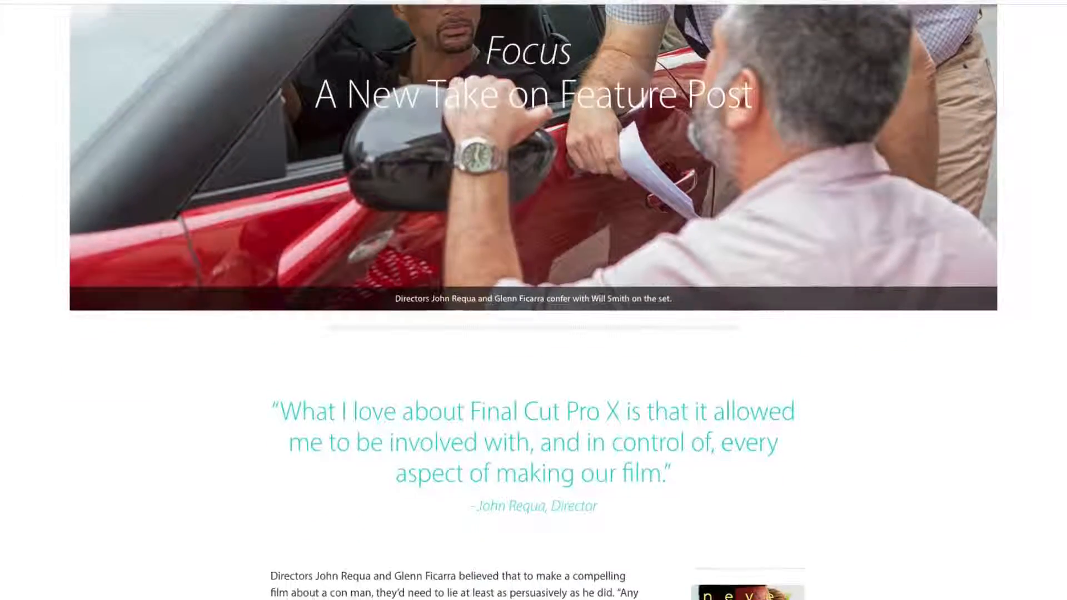
{"action": "scroll", "scroll_direction": "down", "scroll_amount": 3}
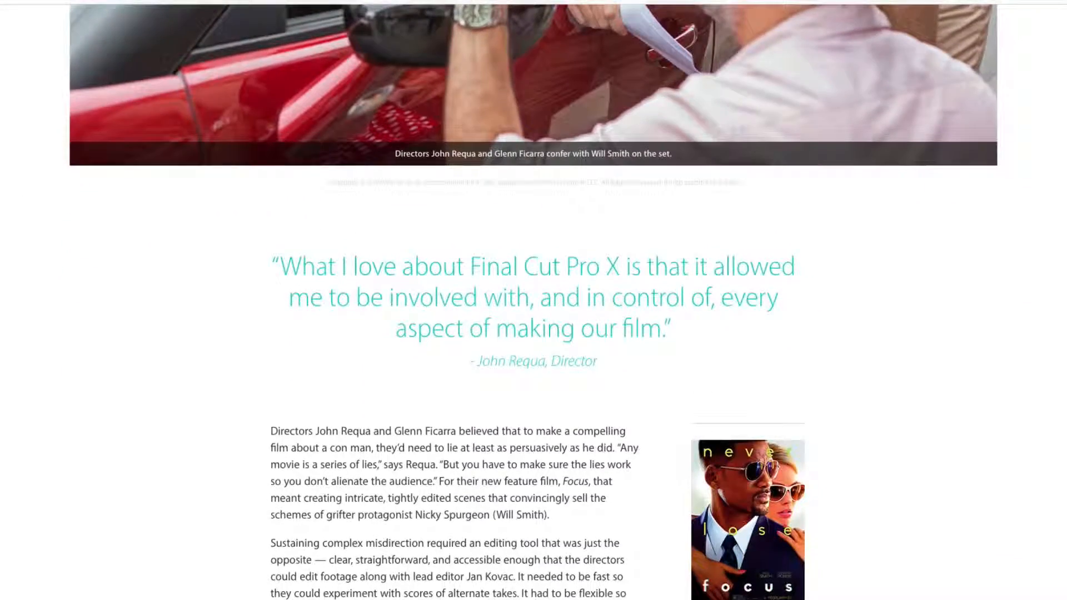
{"action": "scroll", "scroll_direction": "down", "scroll_amount": 3}
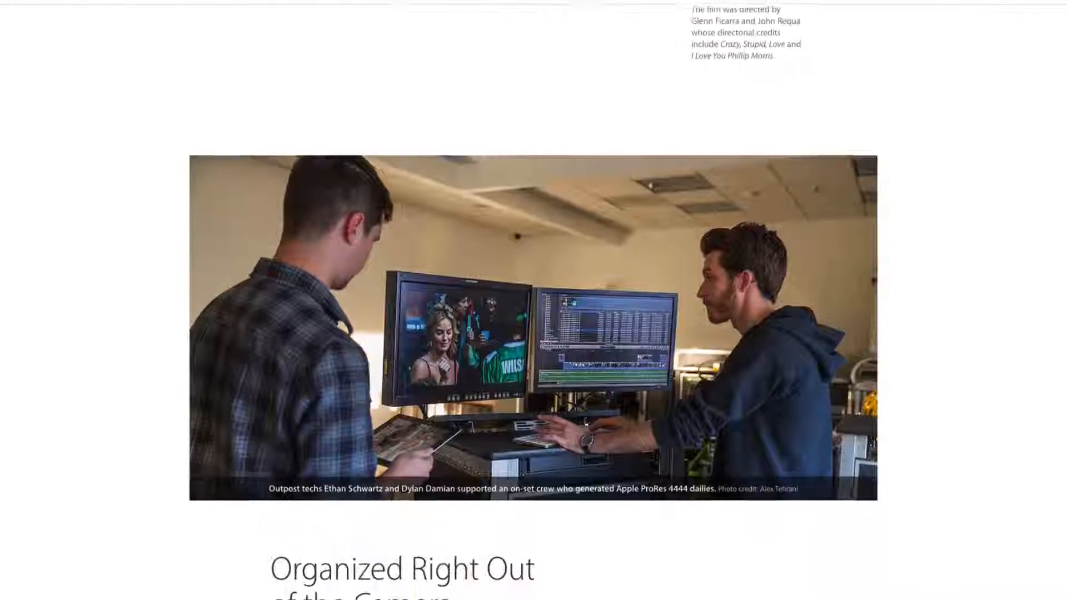
{"action": "scroll", "scroll_direction": "down", "scroll_amount": 3}
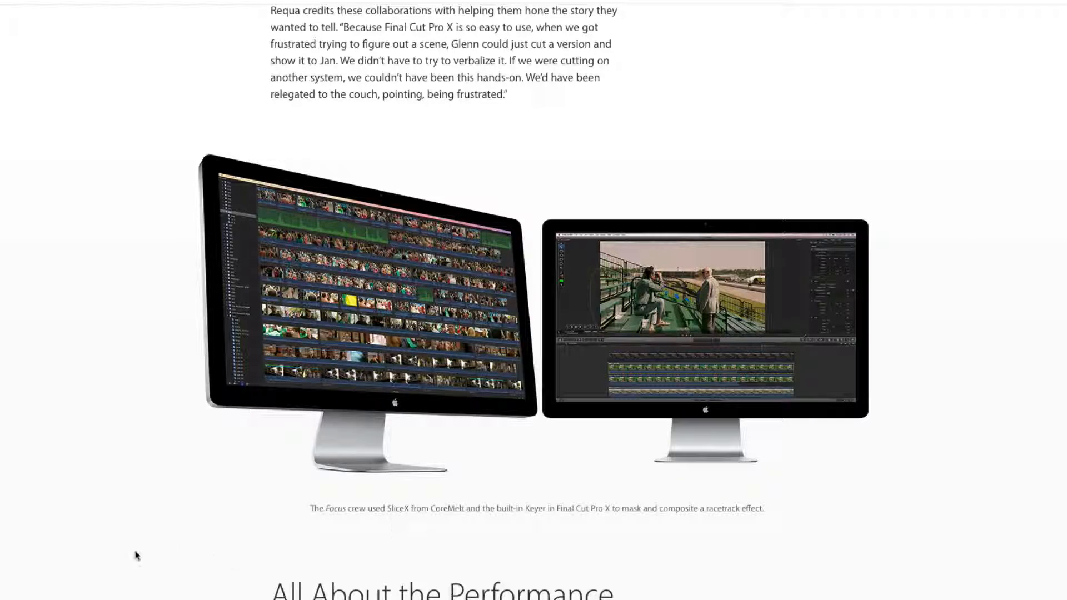
{"action": "mouse_move", "coordinate": [117, 566]}
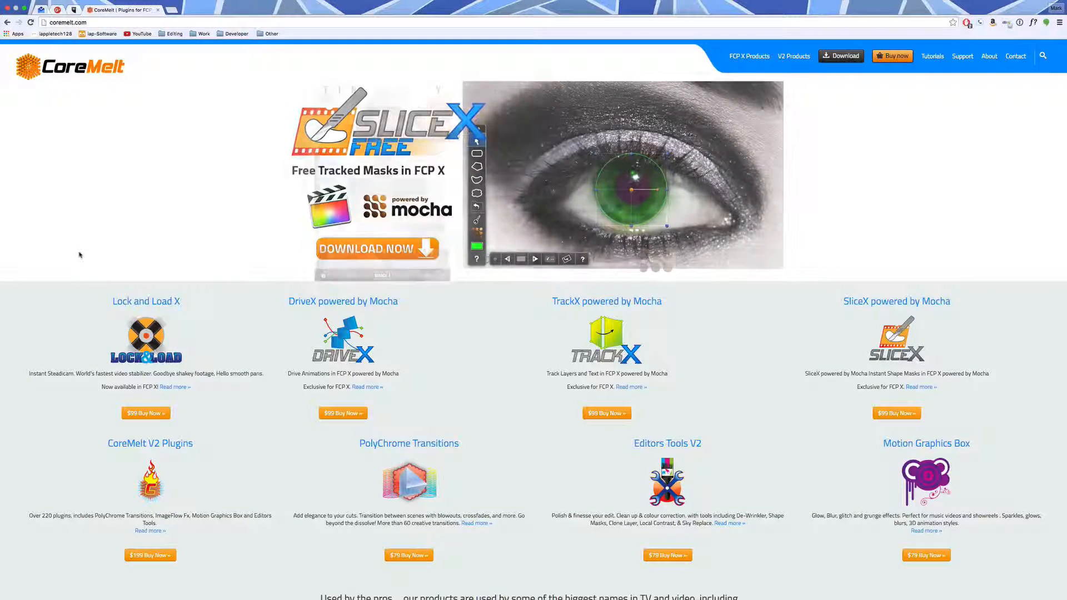
Browse the CoreMelt home page and go to the TrackX powered by Mocha product page.
{"action": "scroll", "scroll_direction": "down", "scroll_amount": 3}
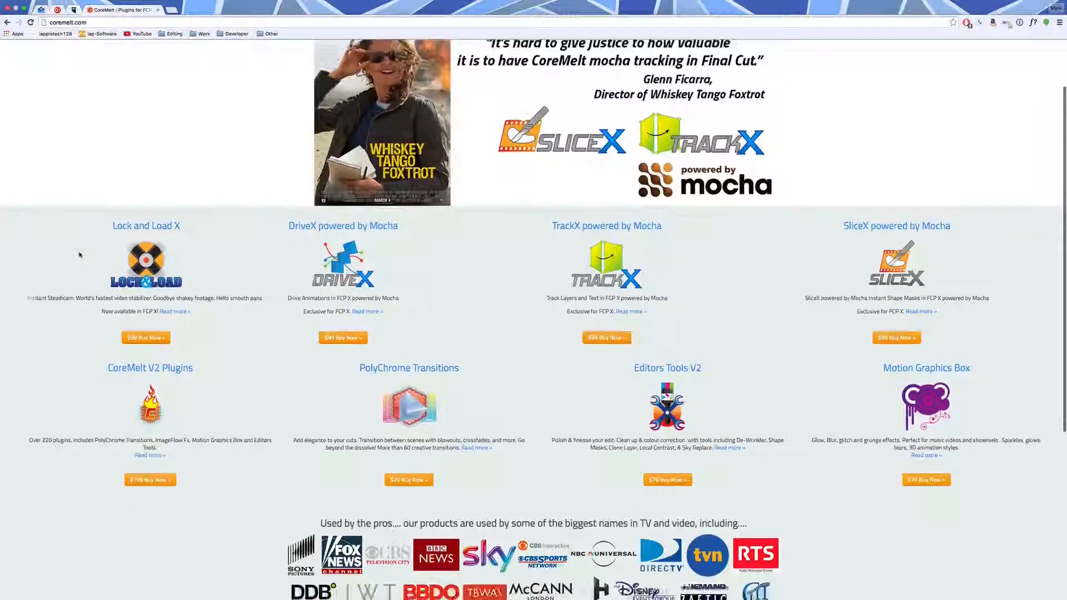
{"action": "scroll", "scroll_direction": "down", "scroll_amount": 3}
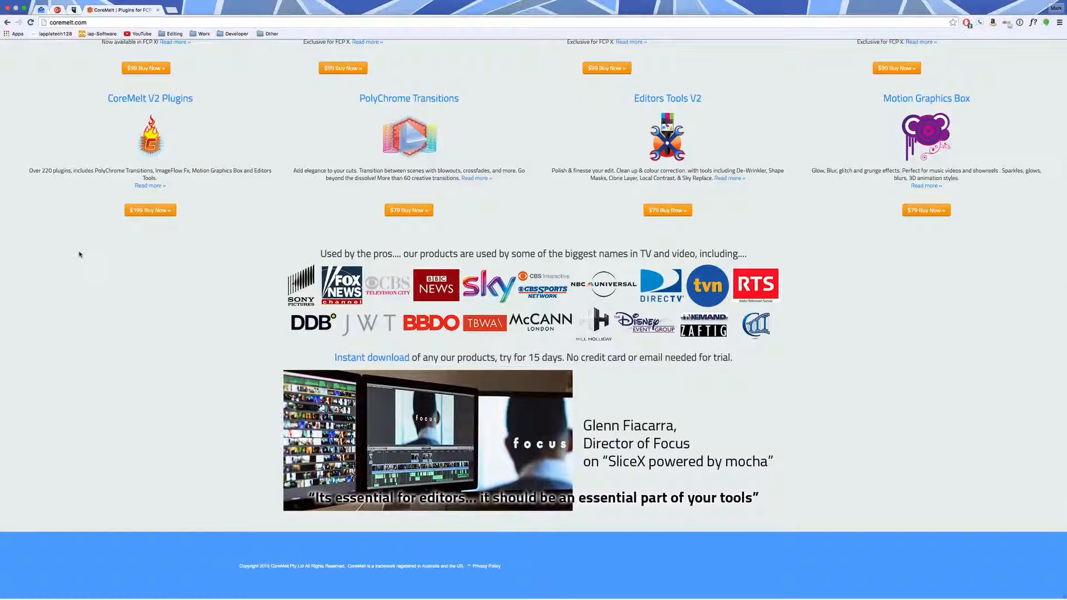
{"action": "scroll", "scroll_direction": "up", "scroll_amount": 3}
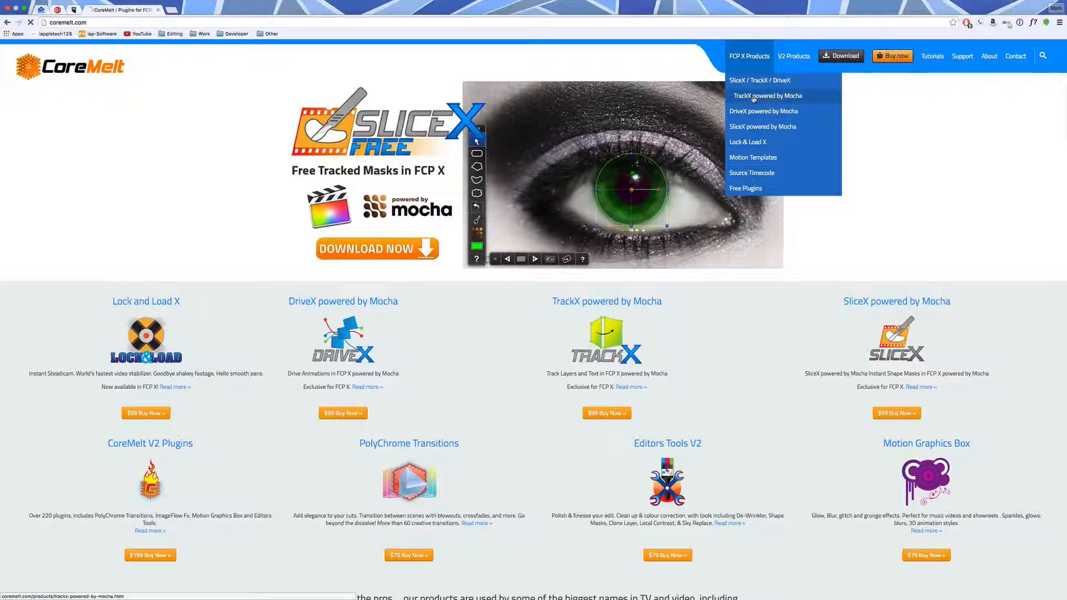
{"action": "left_click", "coordinate": [768, 96]}
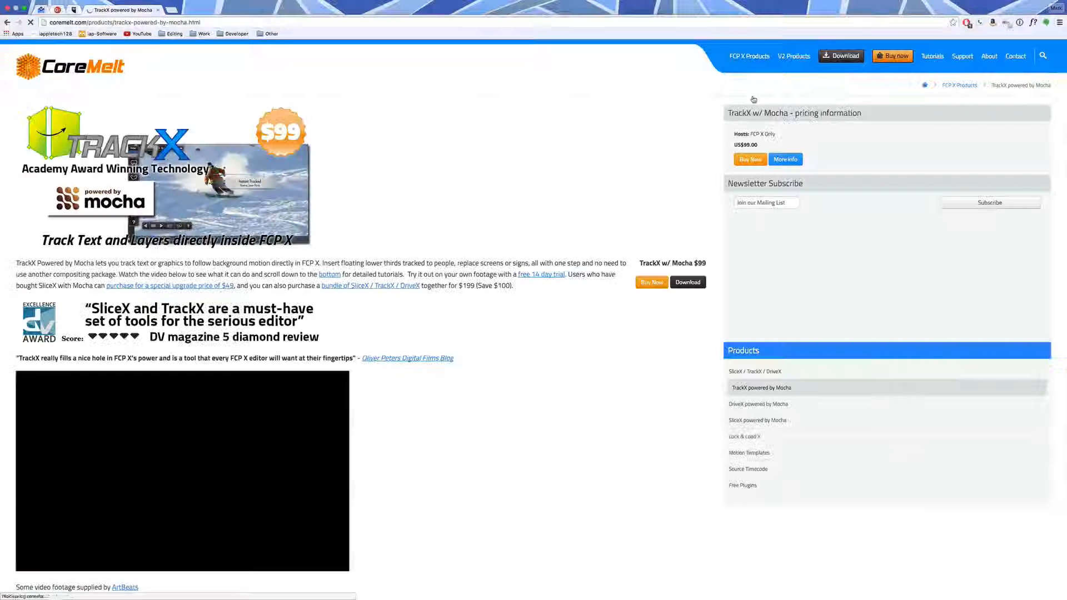